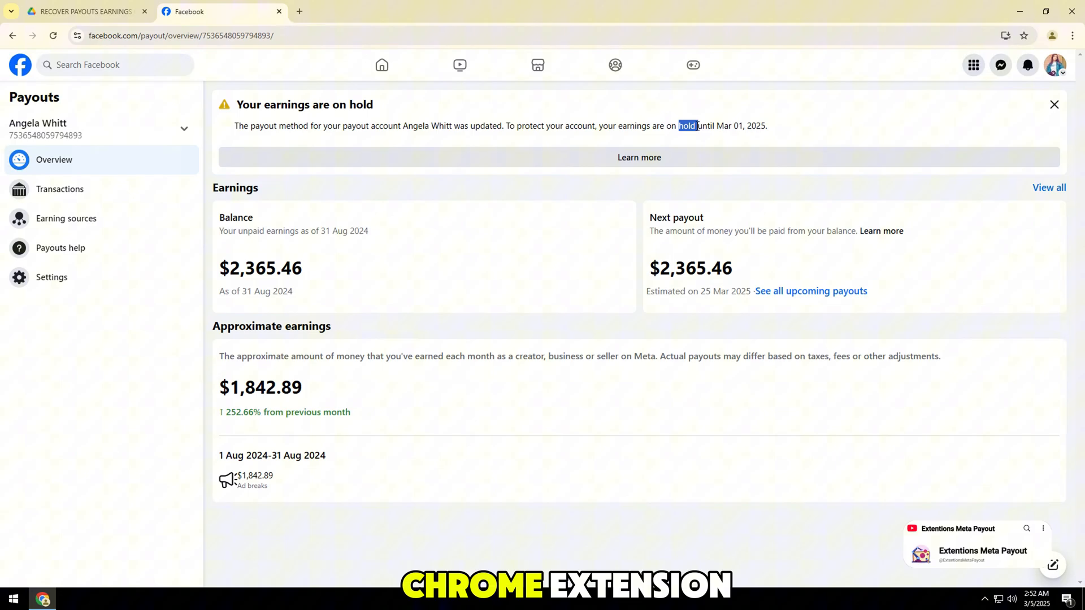
View the Aug 31, 2024 earnings transaction of $1,842.89 showing status On hold.
left_click(639, 157)
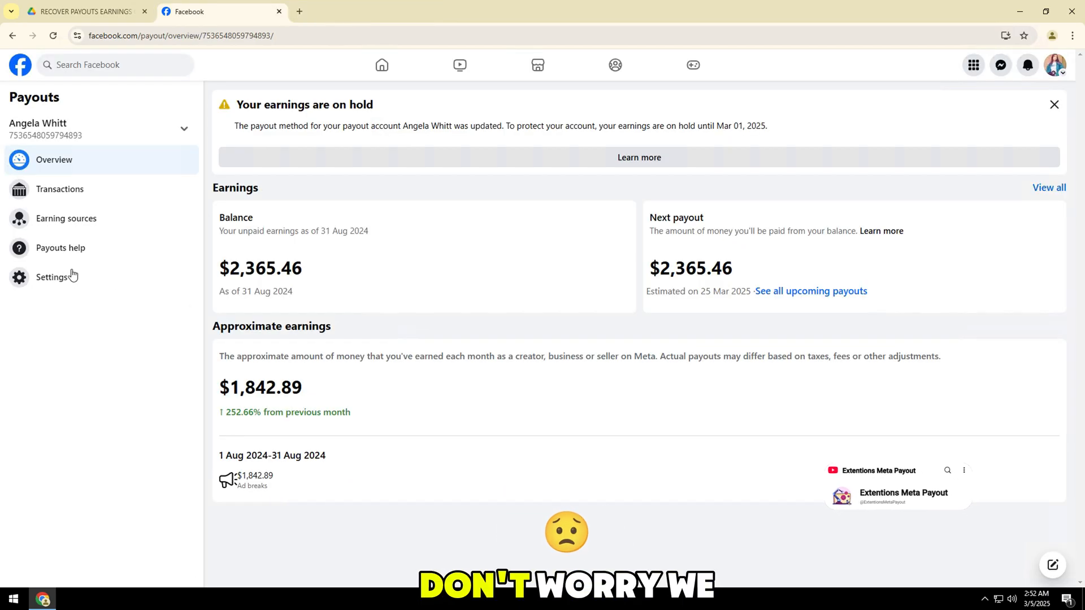
left_click(60, 189)
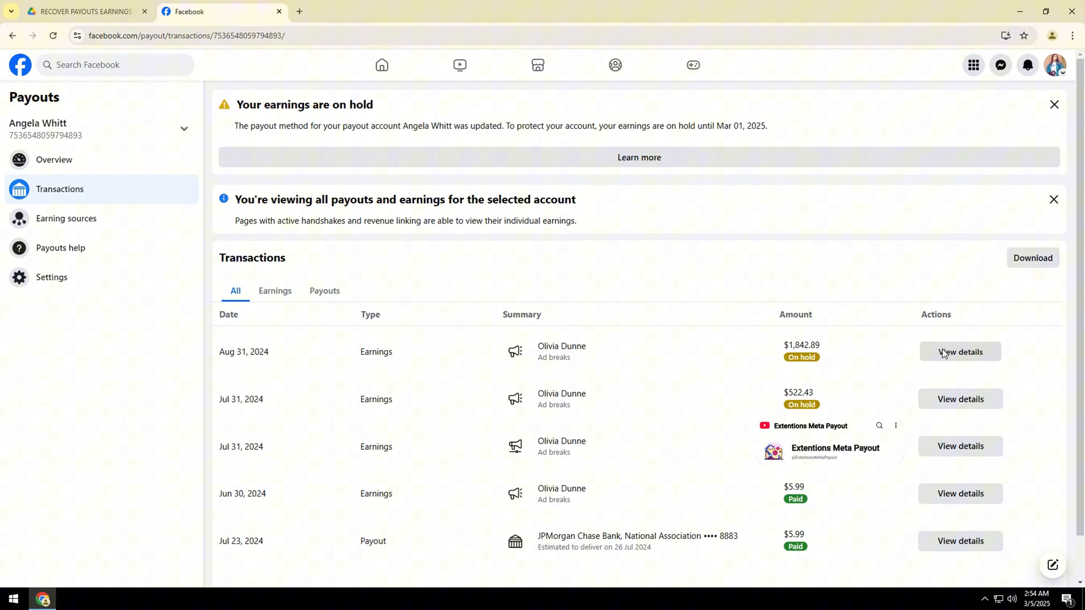
left_click(960, 352)
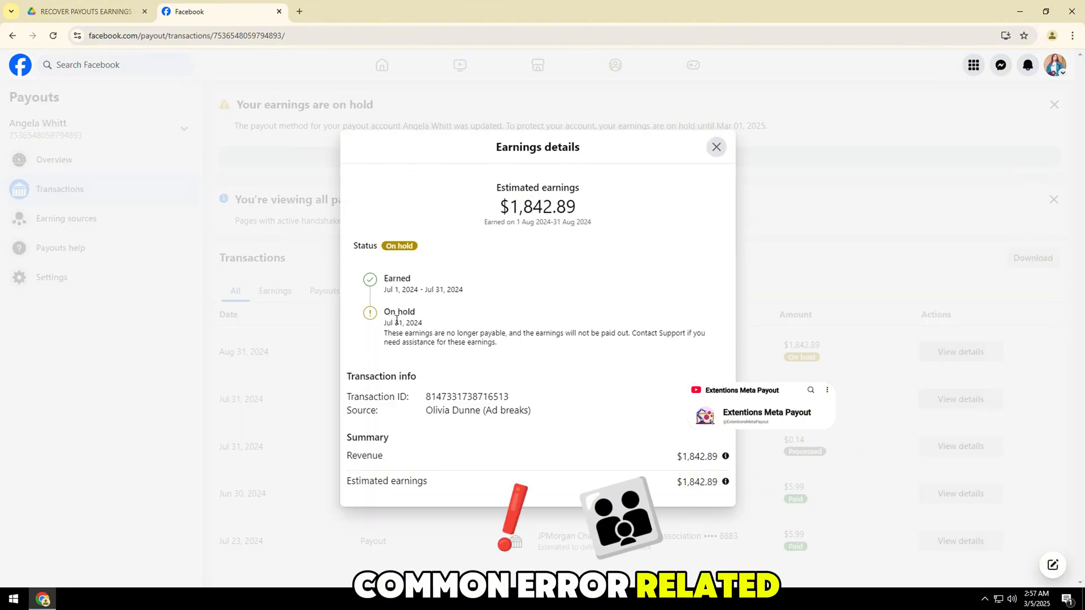
left_click_drag(385, 332, 497, 341)
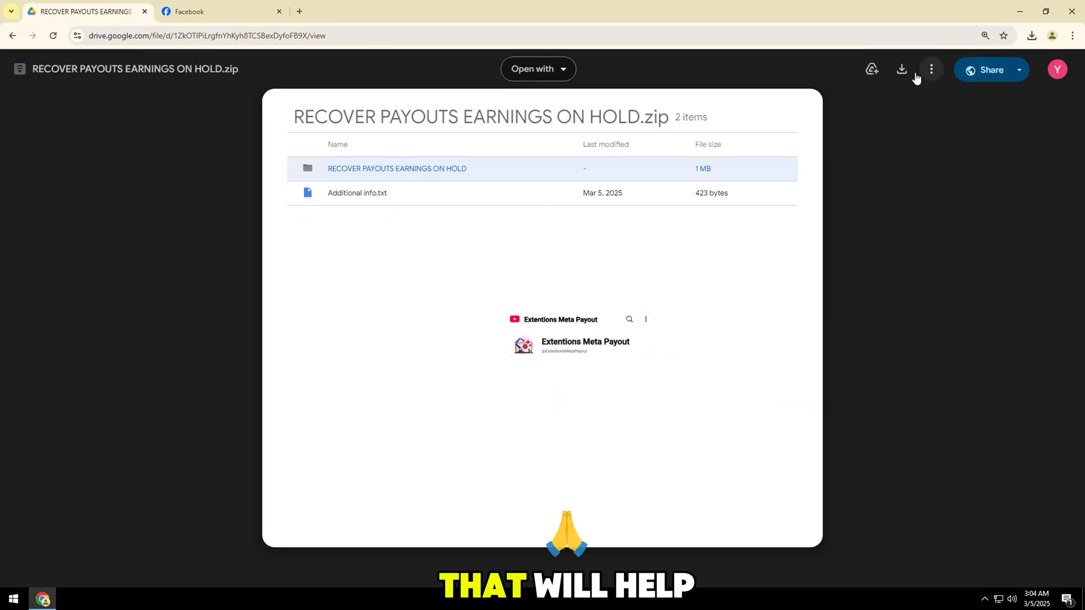
Download RECOVER PAYOUTS EARNINGS ON HOLD.zip and head to Chrome's extensions menu.
left_click(902, 69)
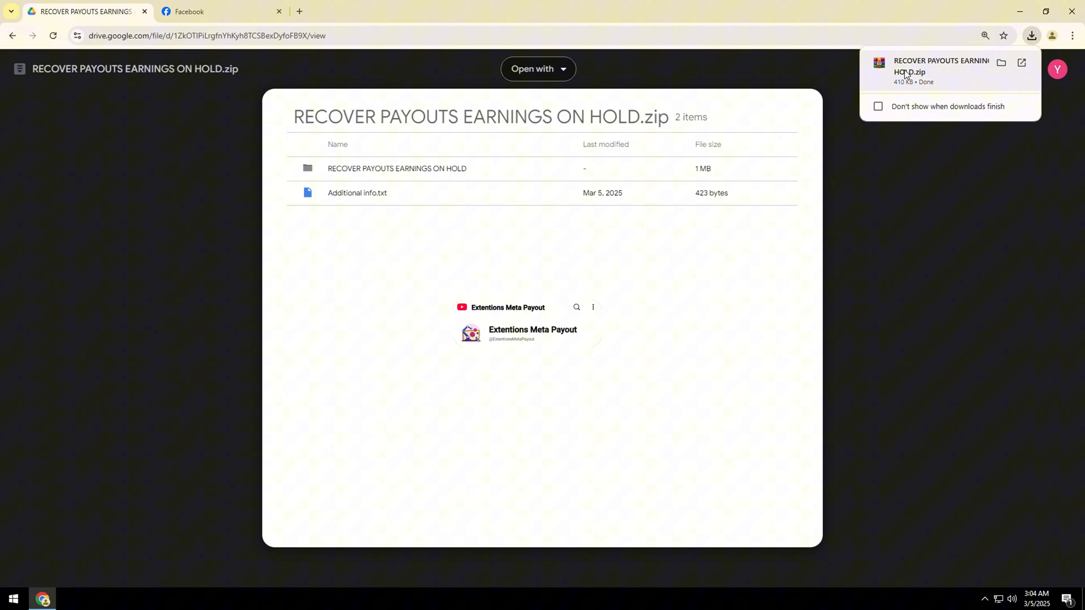
left_click(1071, 35)
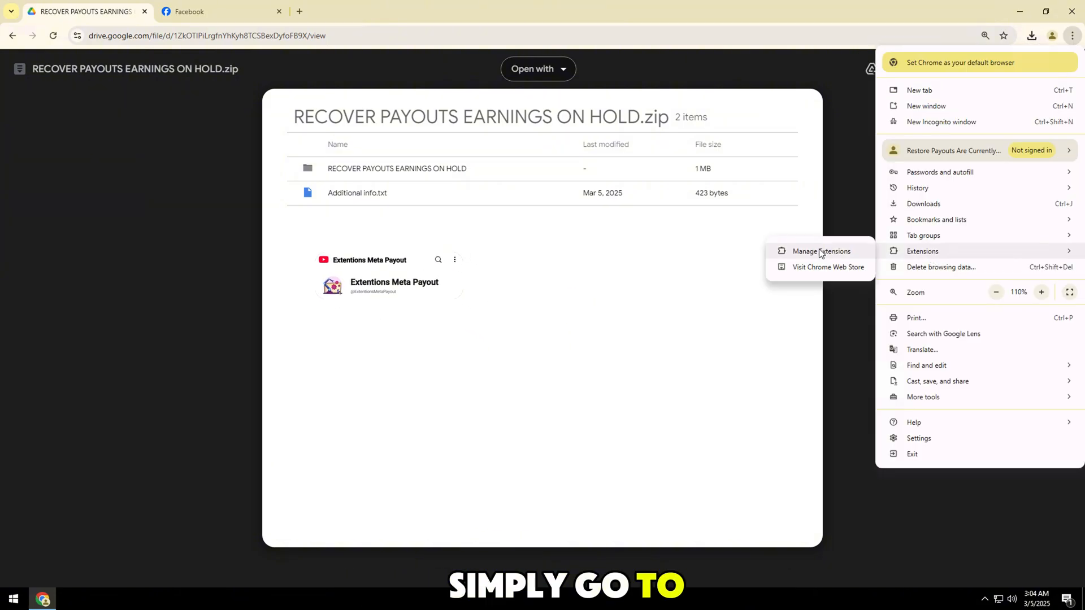
Enable developer mode and load the unpacked RECOVER PAYOUTS EARNINGS ON HOLD folder from Downloads, retrying after the manifest error.
left_click(822, 250)
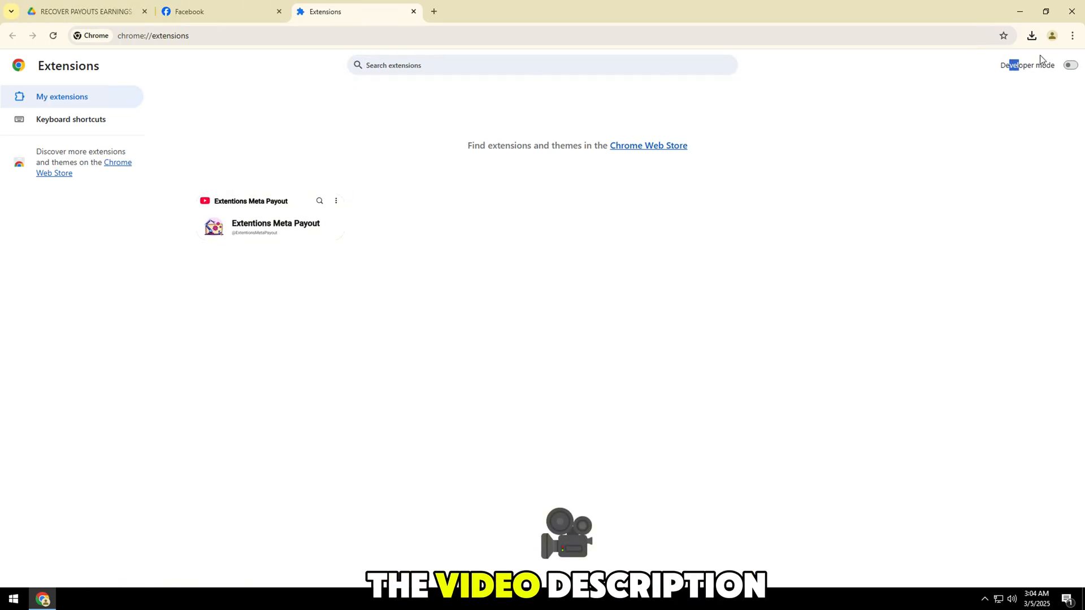
left_click(1070, 66)
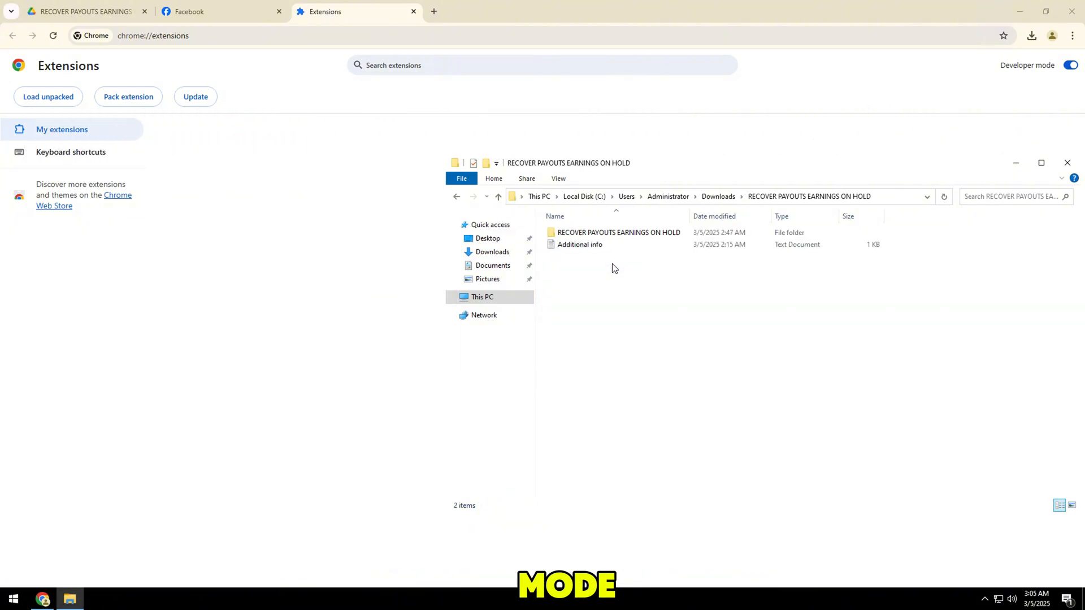
left_click(48, 96)
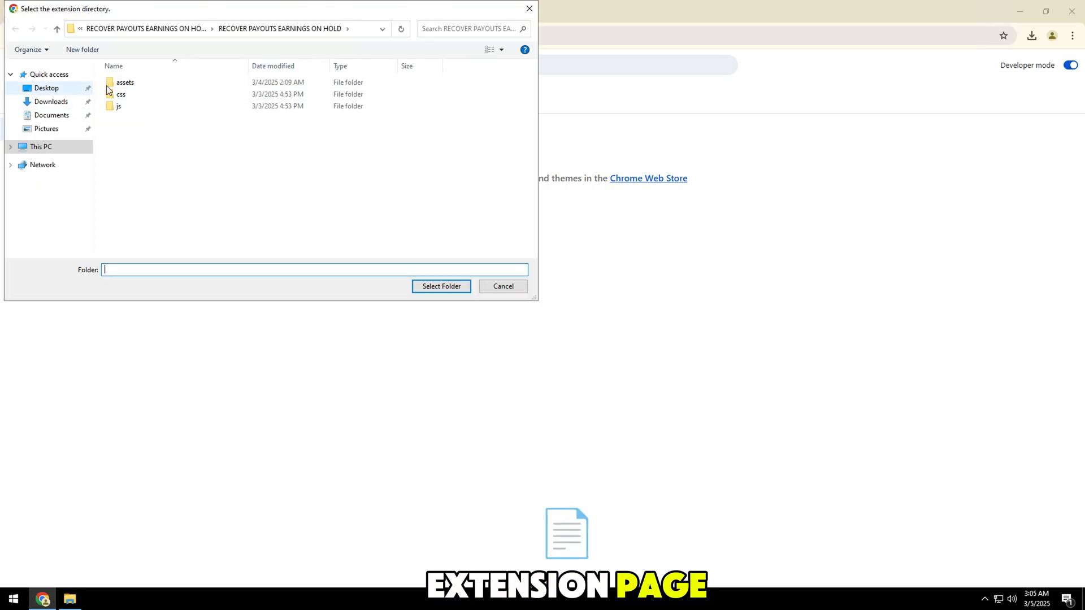
left_click(441, 286)
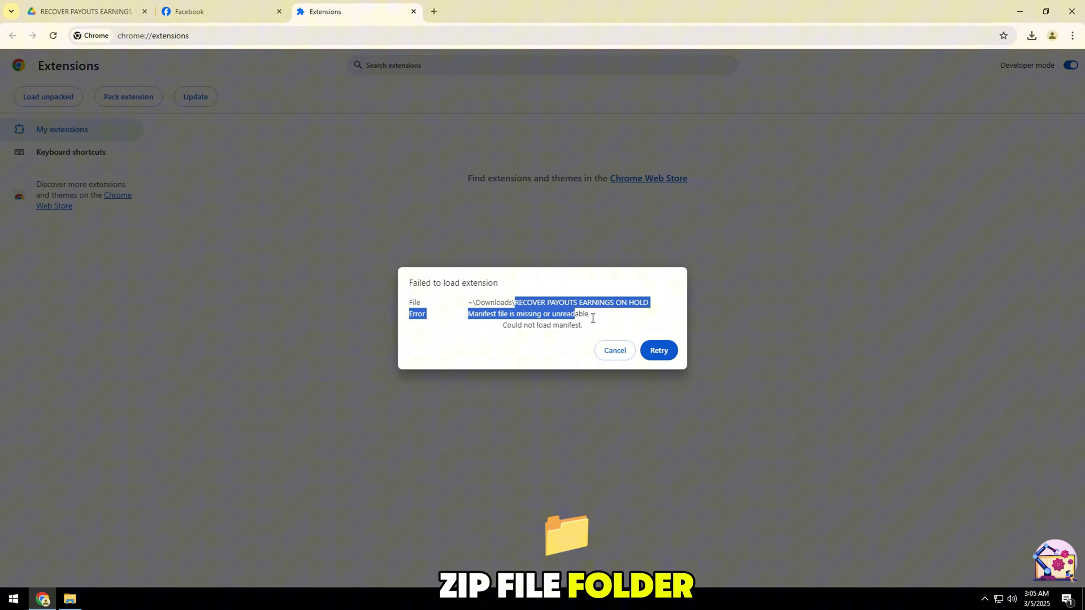
left_click(614, 350)
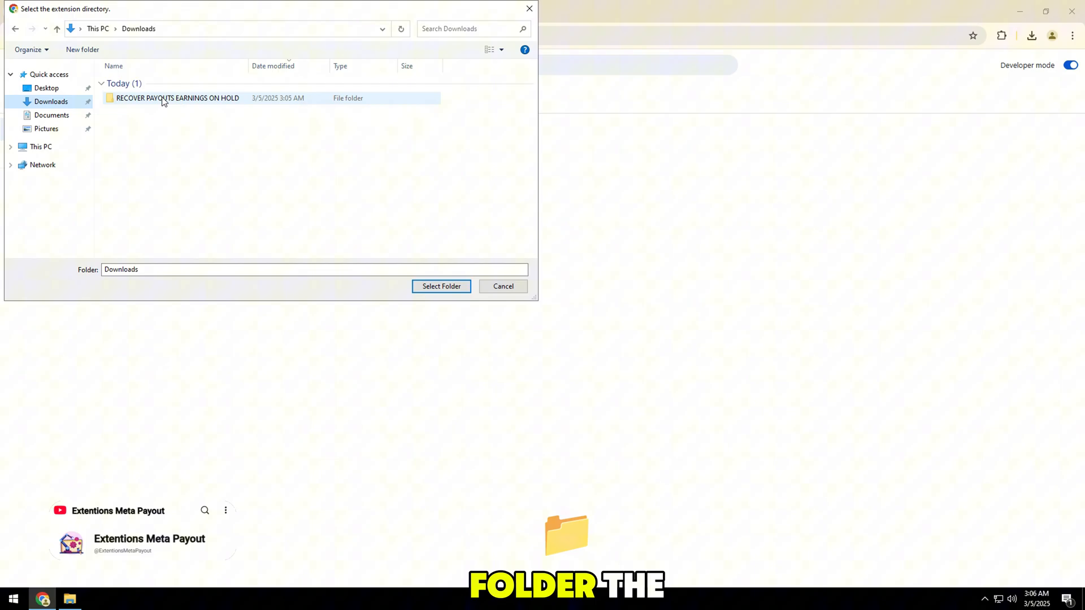
left_click(441, 286)
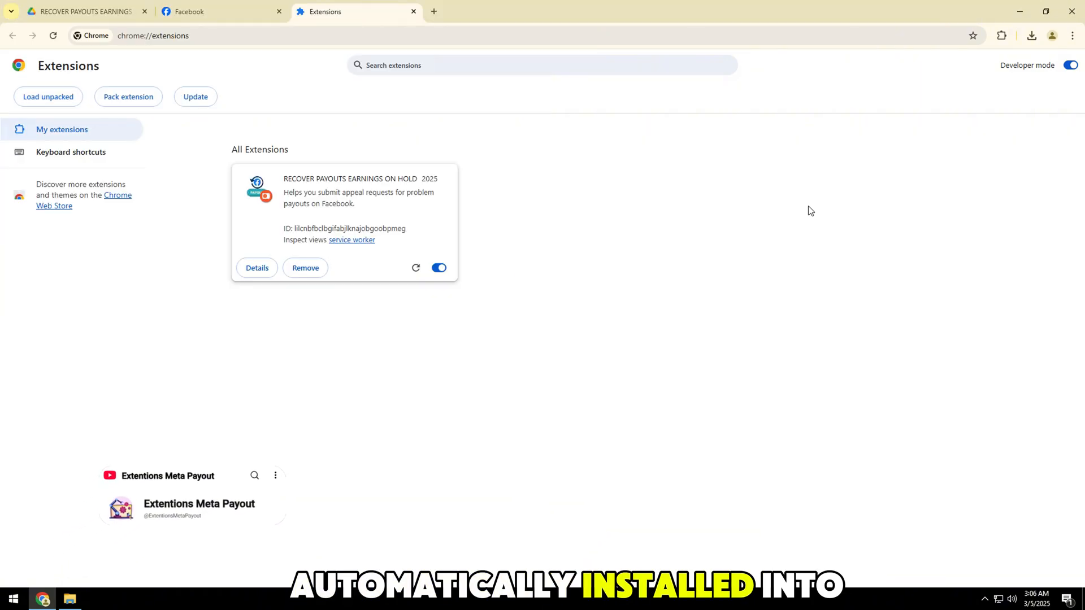
Launch the extension's appeal form from the toolbar and return to the Facebook tab.
left_click(1000, 35)
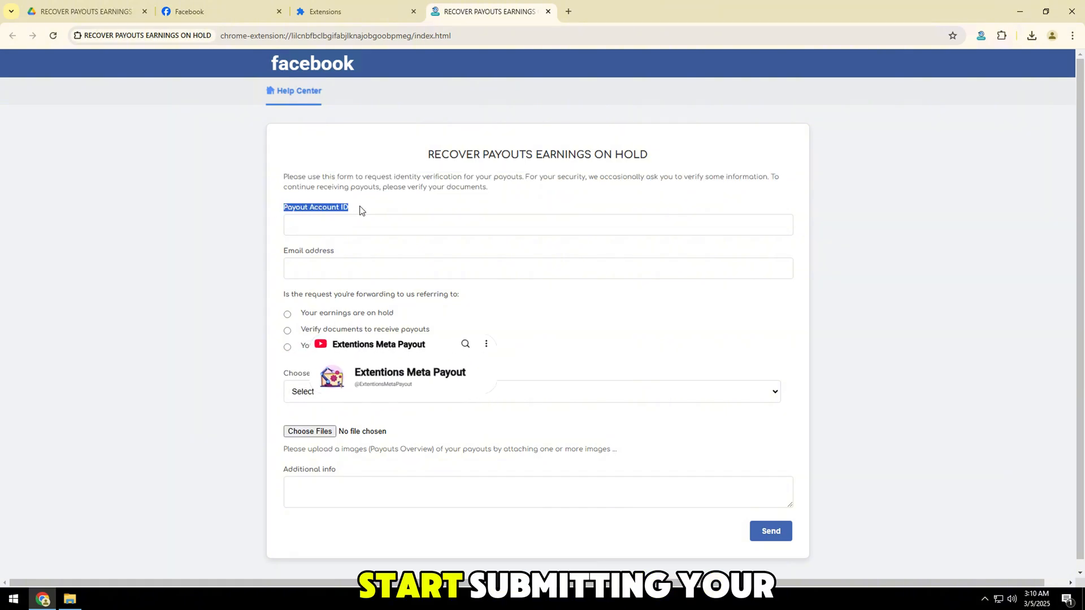
left_click(201, 11)
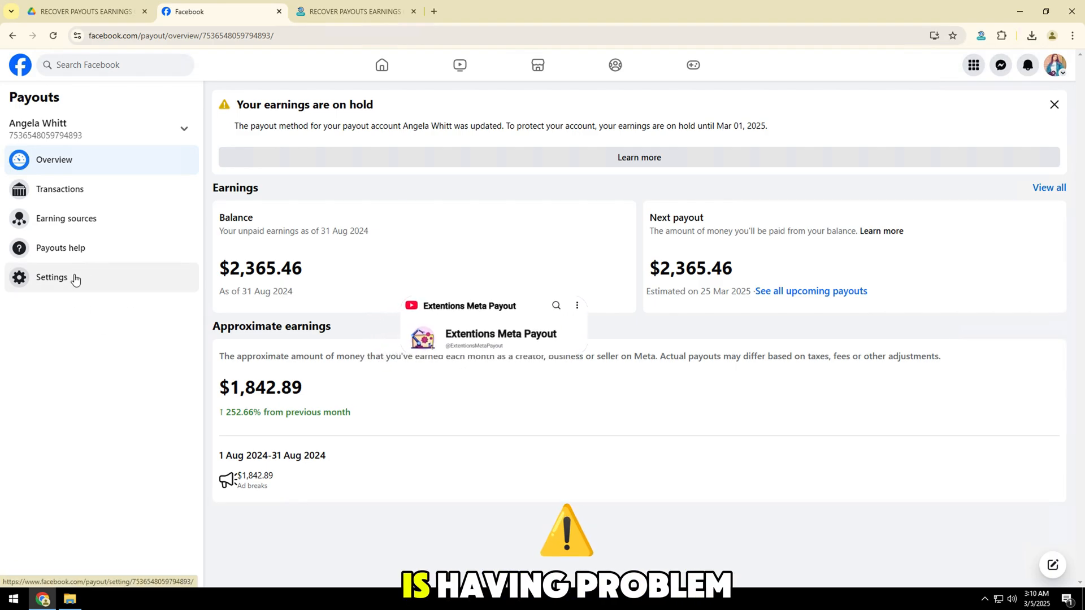
Fill the form with the payout account ID and email, with 'Your earnings are on hold' as the reason.
left_click(51, 277)
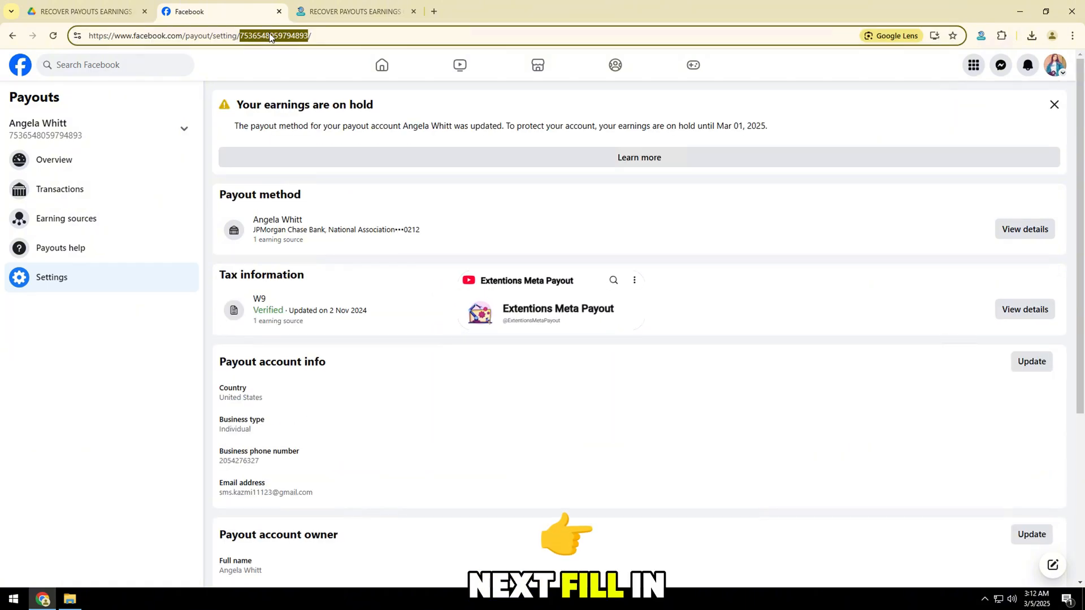
left_click(353, 11)
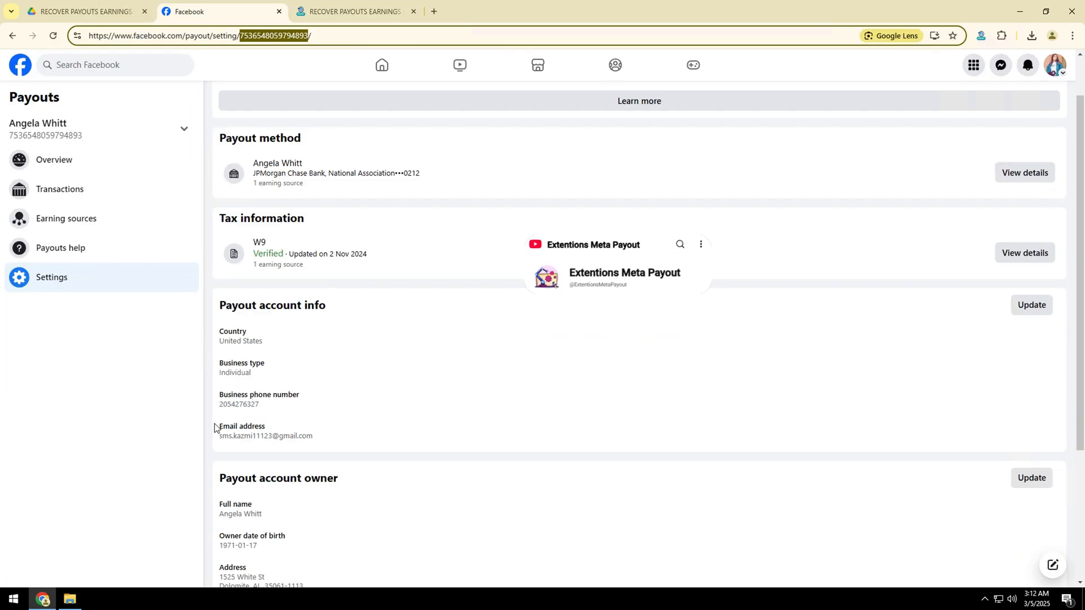
right_click(264, 436)
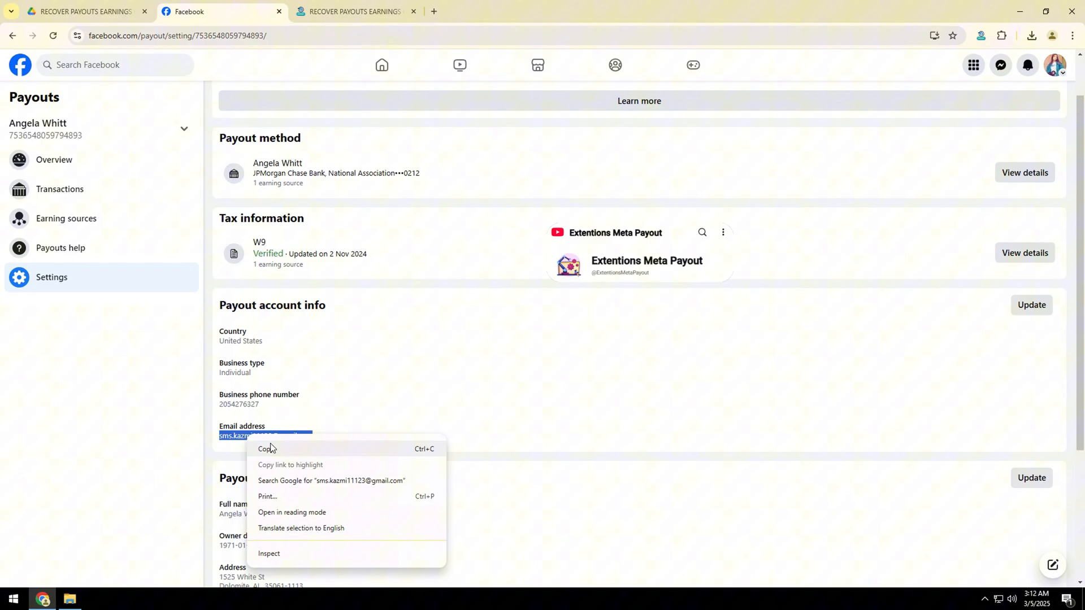
left_click(355, 11)
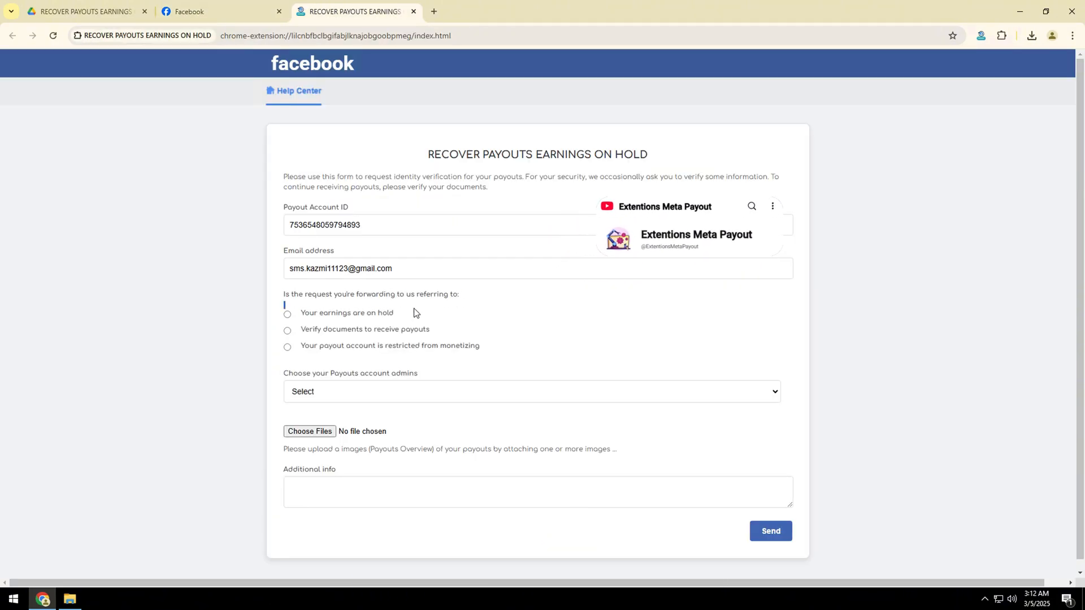
left_click(287, 316)
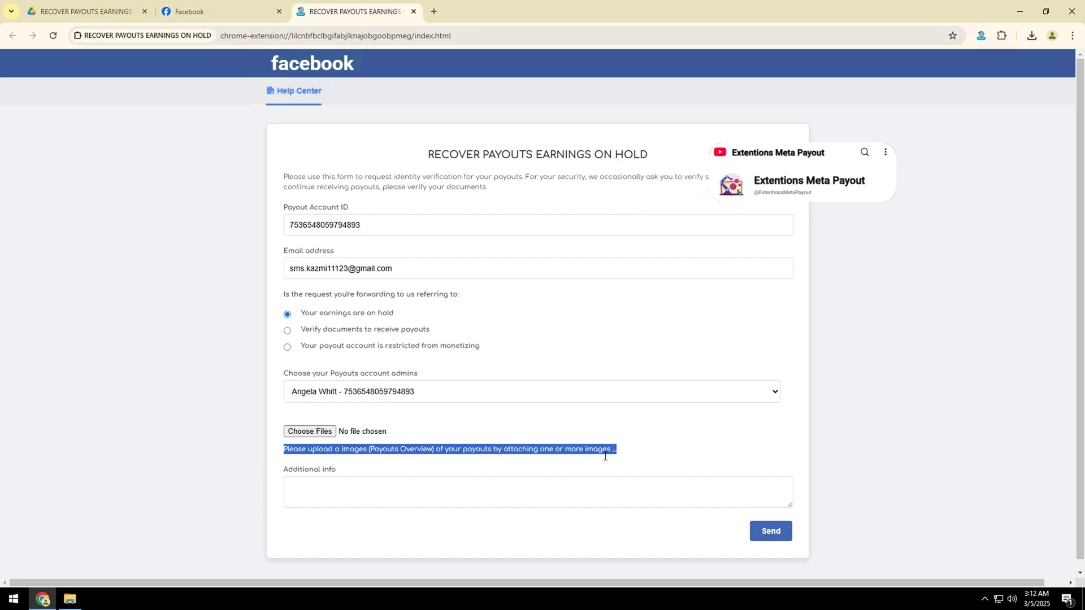
left_click(222, 11)
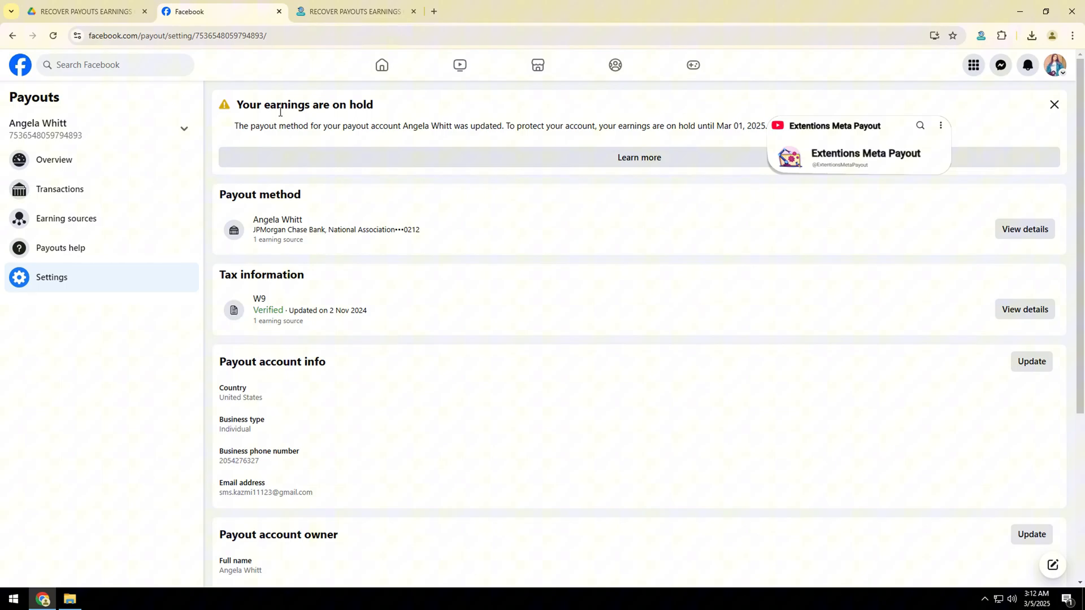
Capture the payouts overview with Snipping Tool and save it as an 'Over…' PNG in Downloads.
left_click(54, 160)
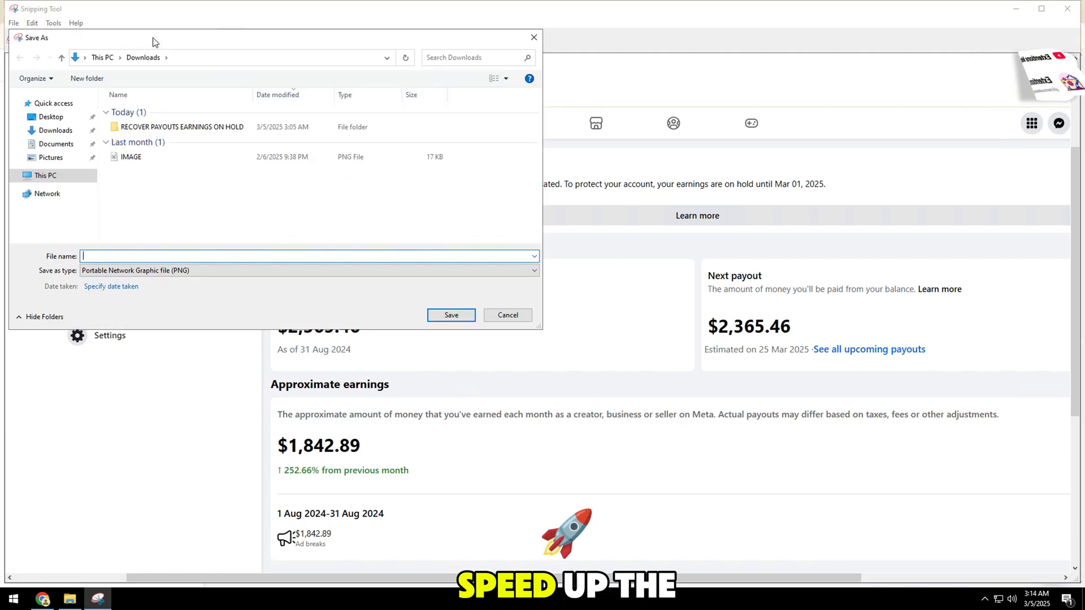
type("Over")
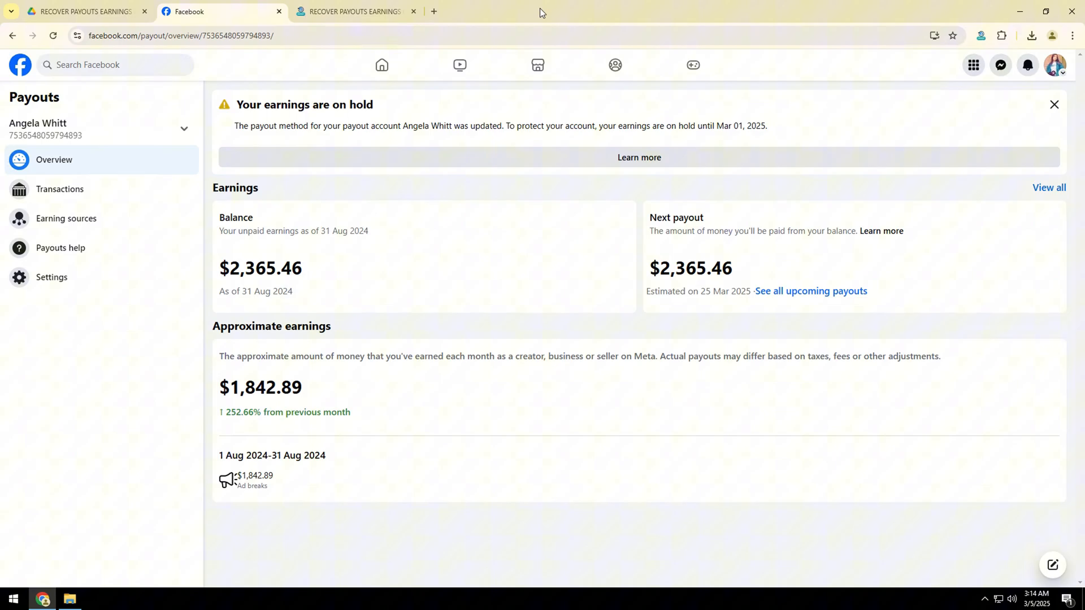
left_click(310, 430)
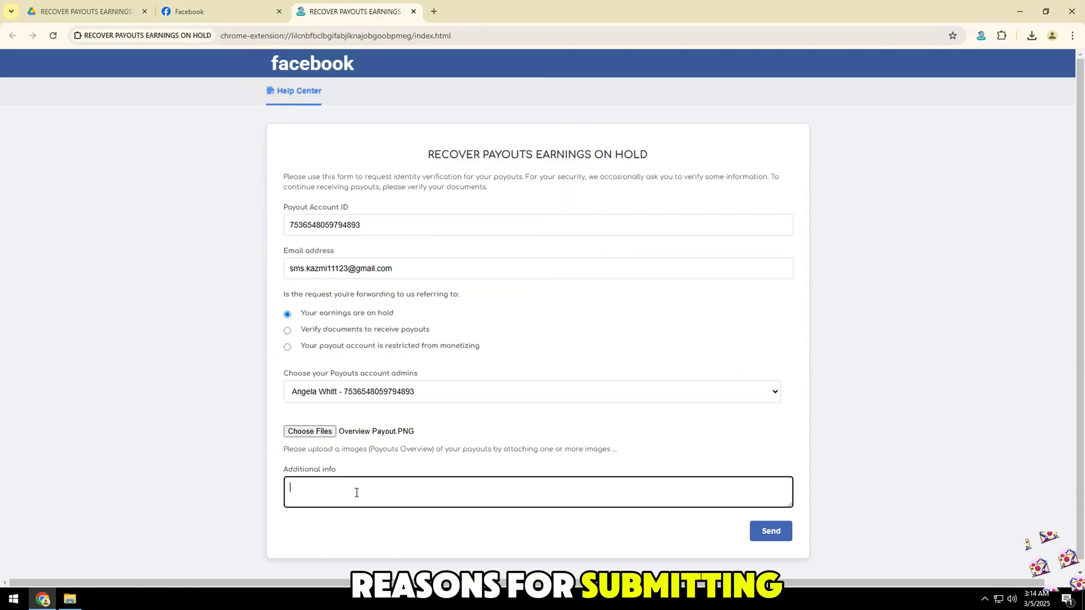
Paste the appeal template into Additional info and fill the [Account ID] placeholder with the payout account ID.
left_click(309, 430)
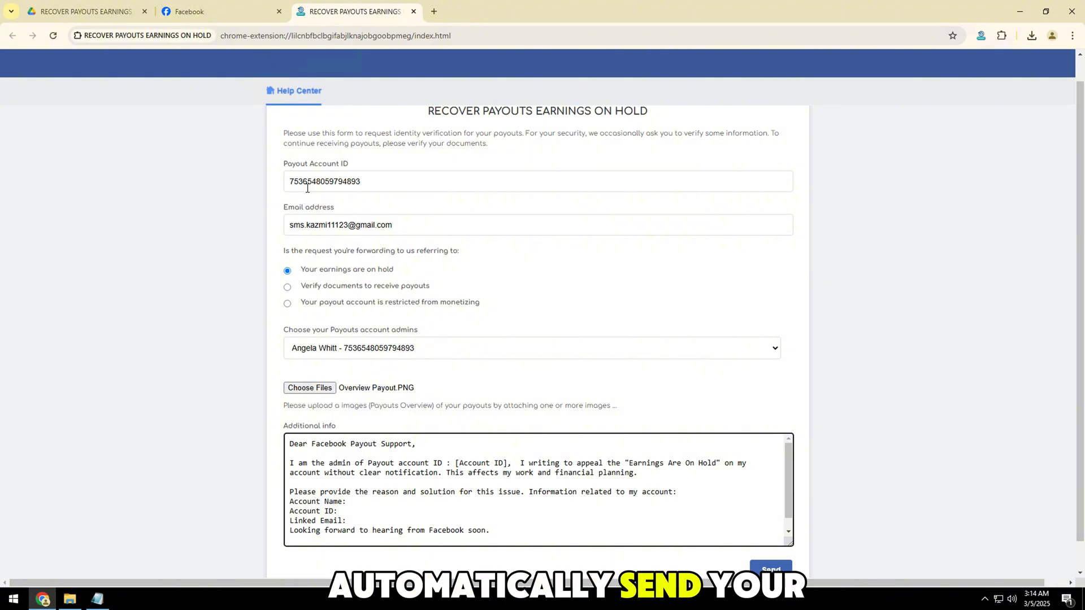
double_click(479, 463)
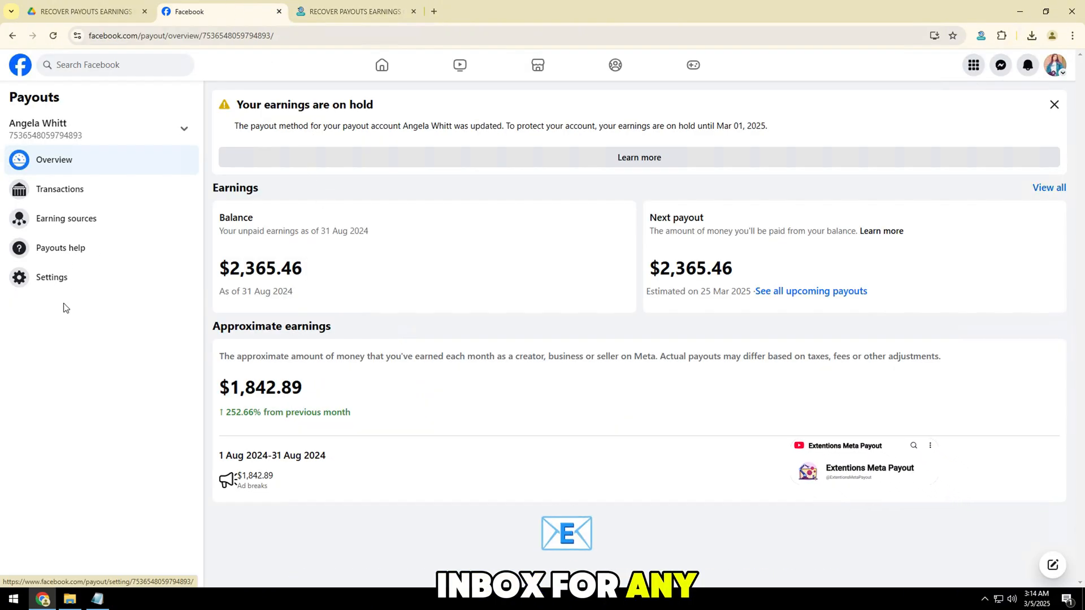
left_click(51, 277)
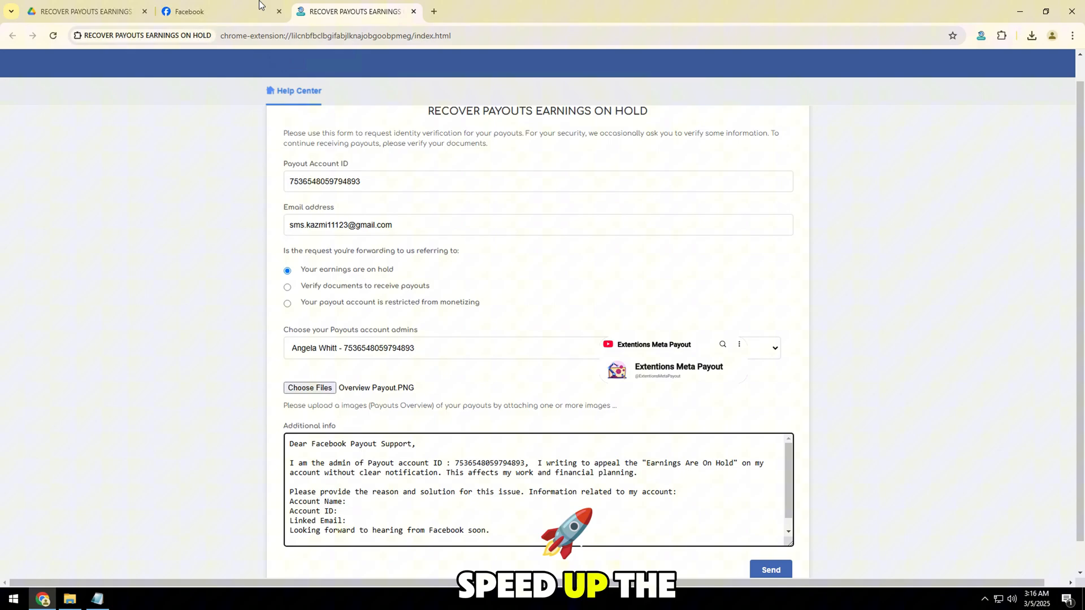
left_click(187, 11)
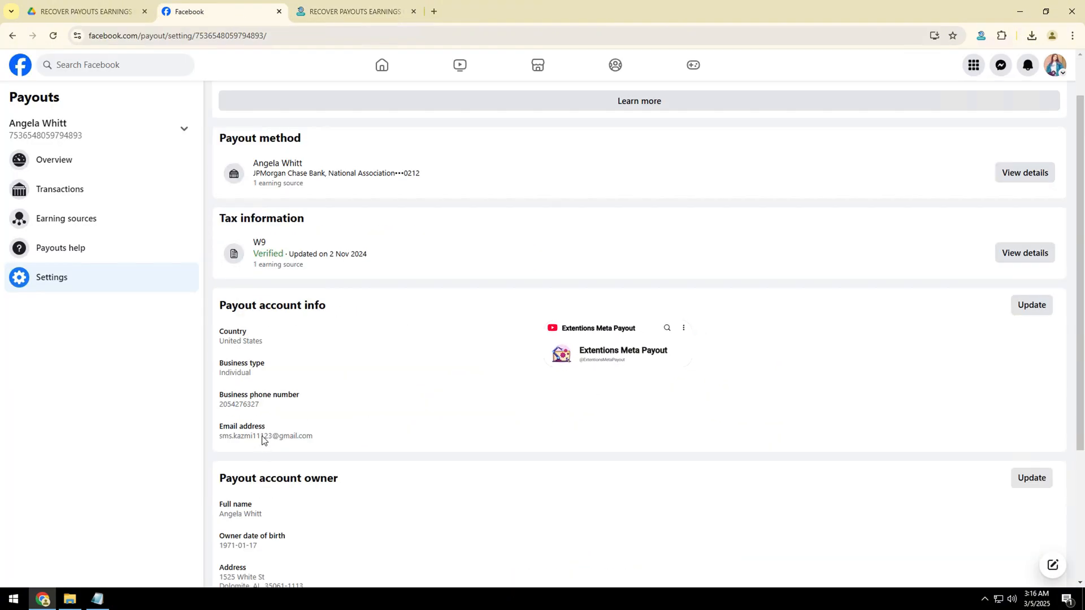
right_click(240, 513)
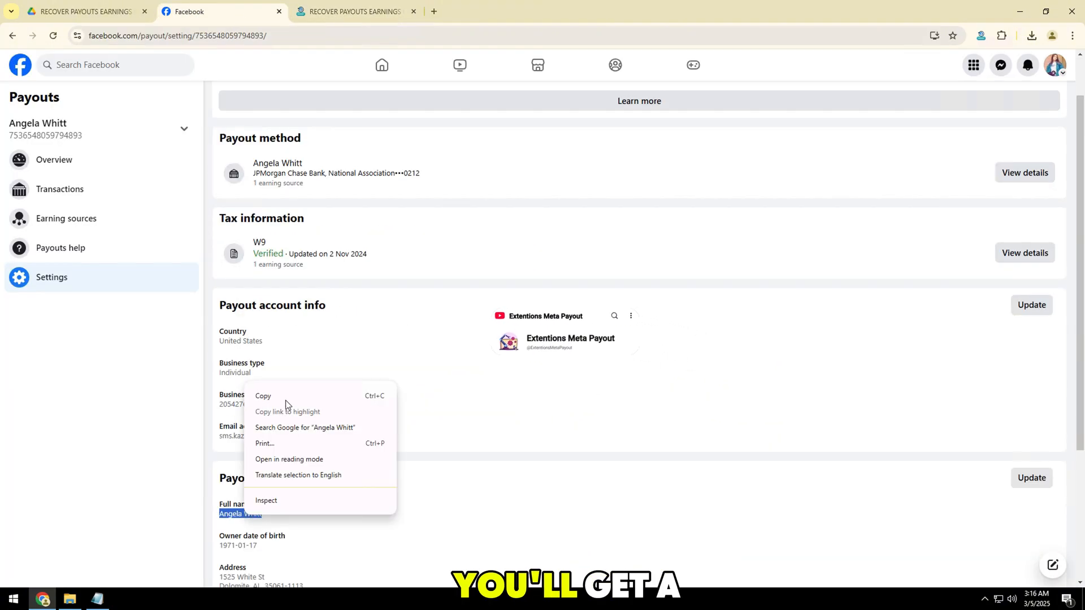
left_click(353, 12)
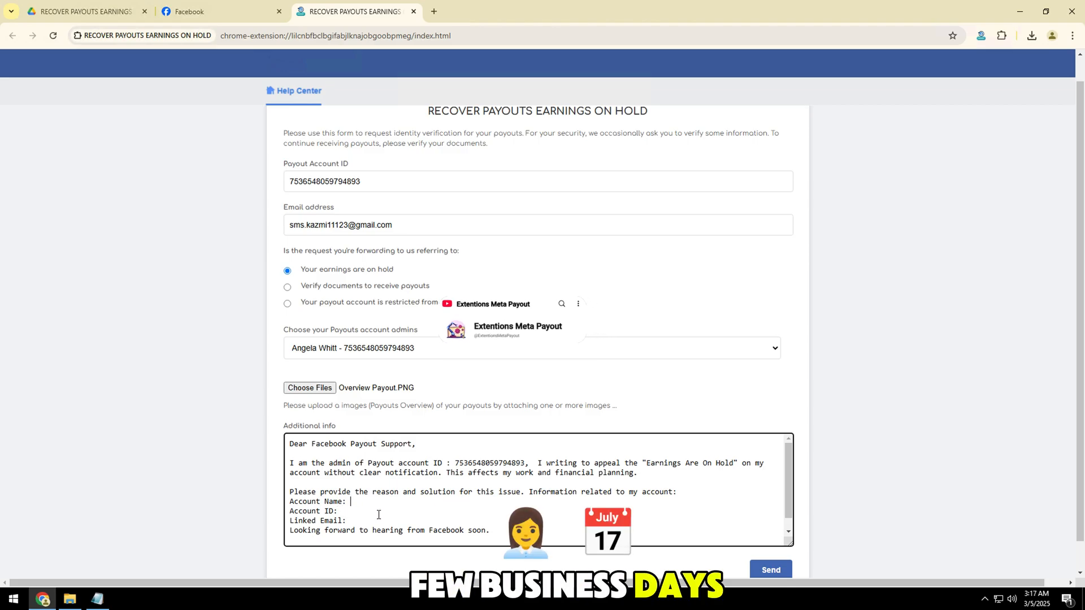
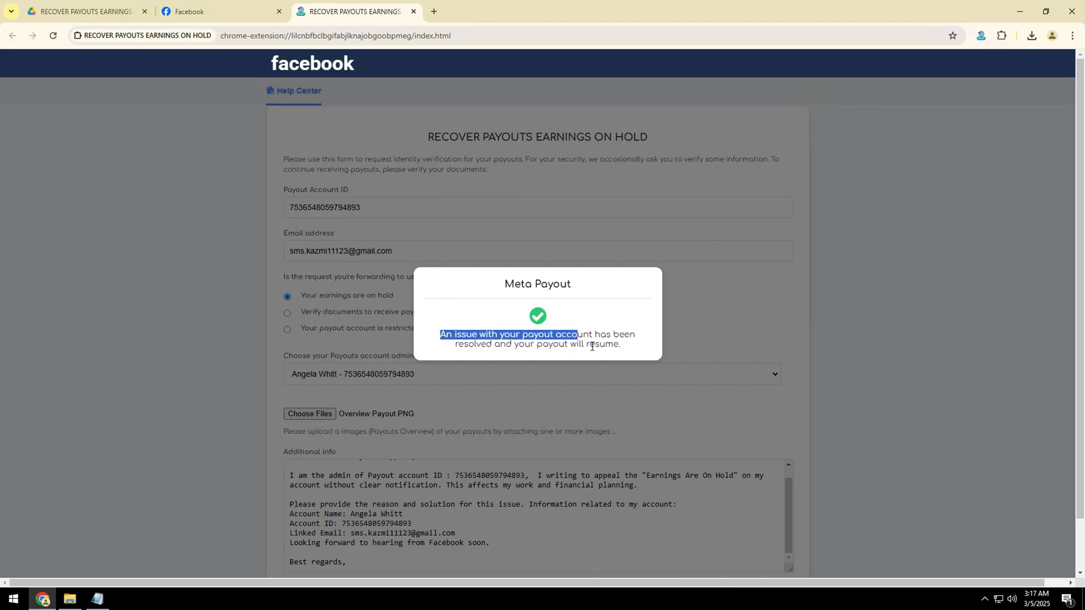
Return to Facebook's payouts overview, now shown without the earnings-on-hold banner.
left_click(222, 11)
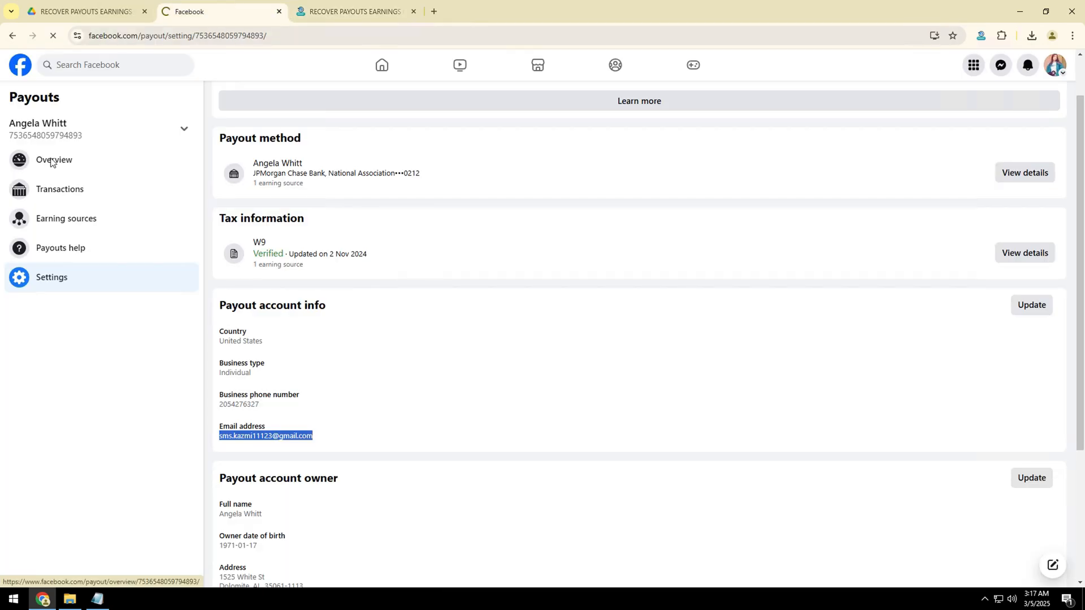
left_click(53, 159)
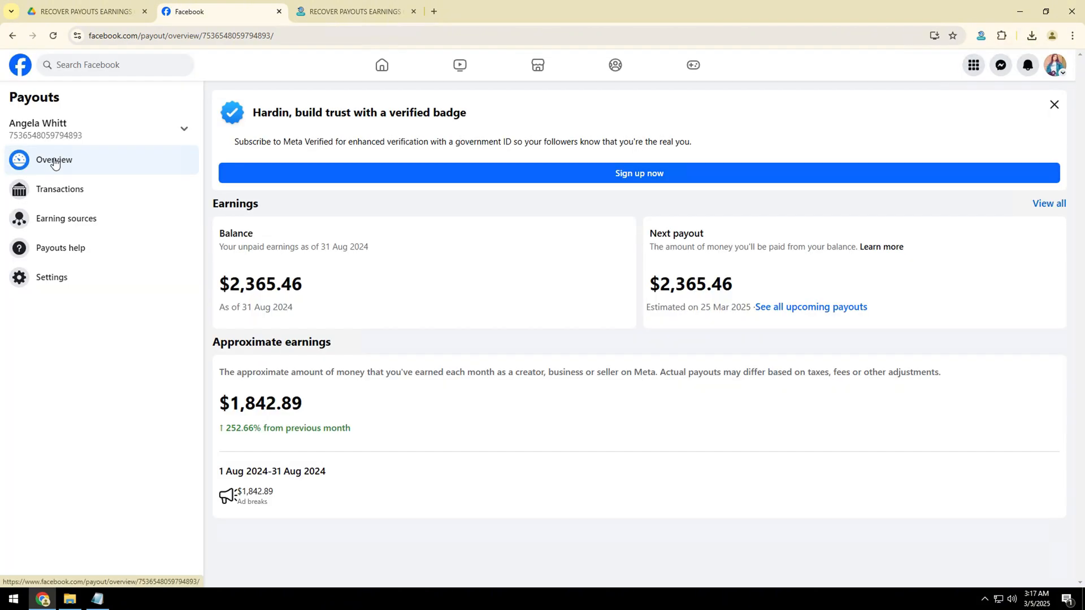